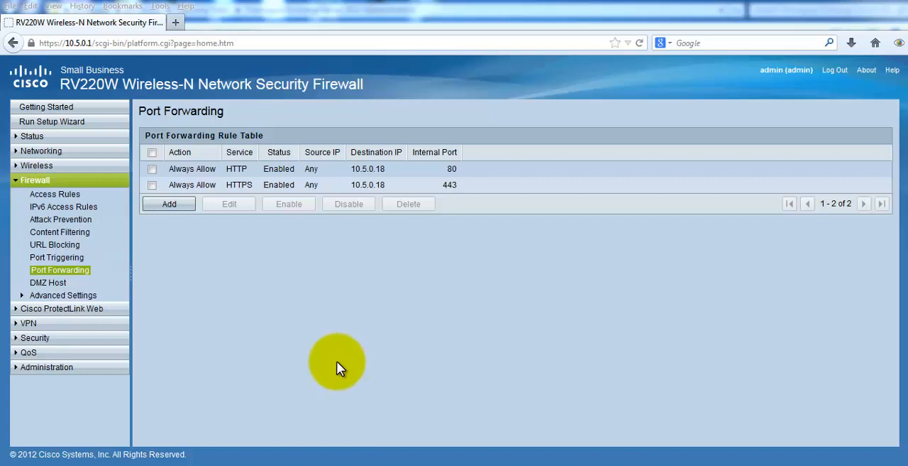
mouse_move(332, 368)
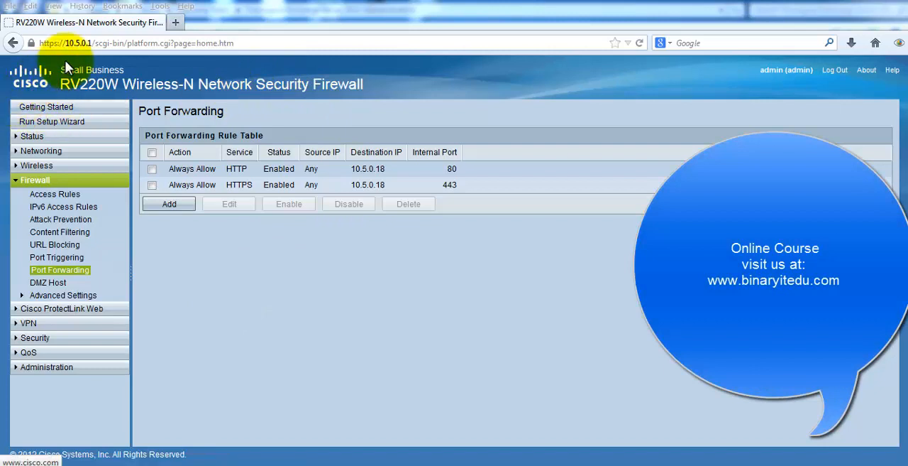
mouse_move(66, 127)
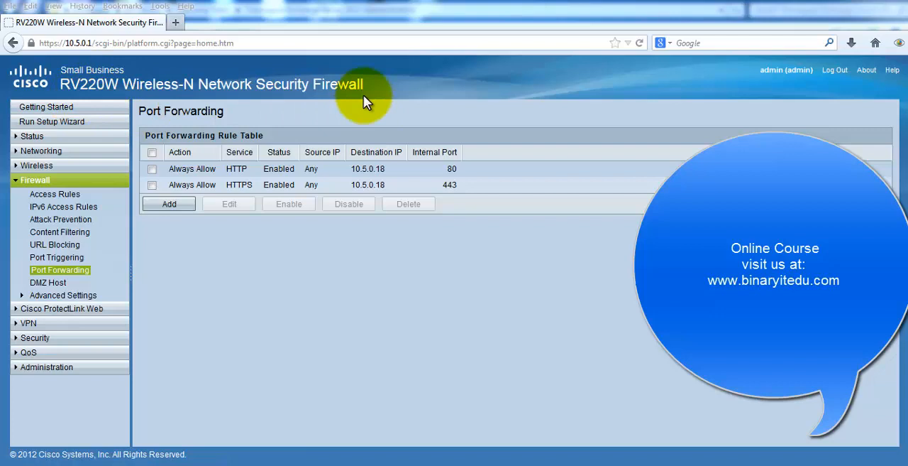
mouse_move(461, 145)
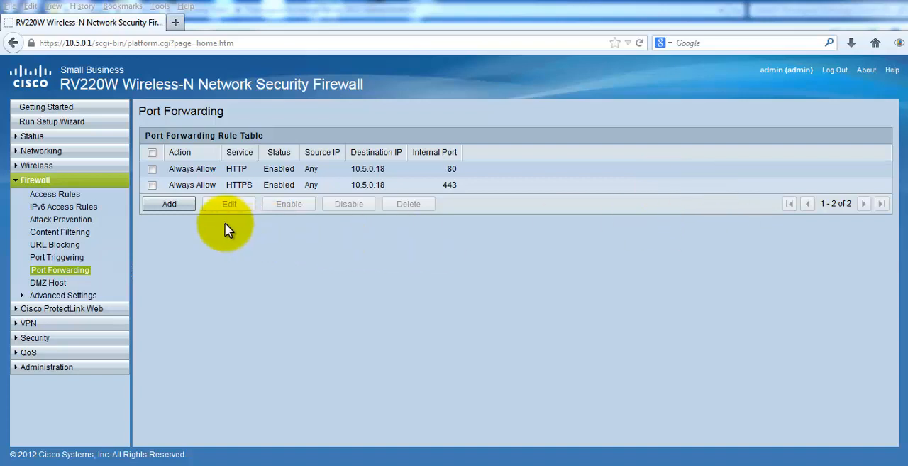
Step: Start a new port forwarding rule, keeping Always Allow and browsing the predefined service list
click(168, 205)
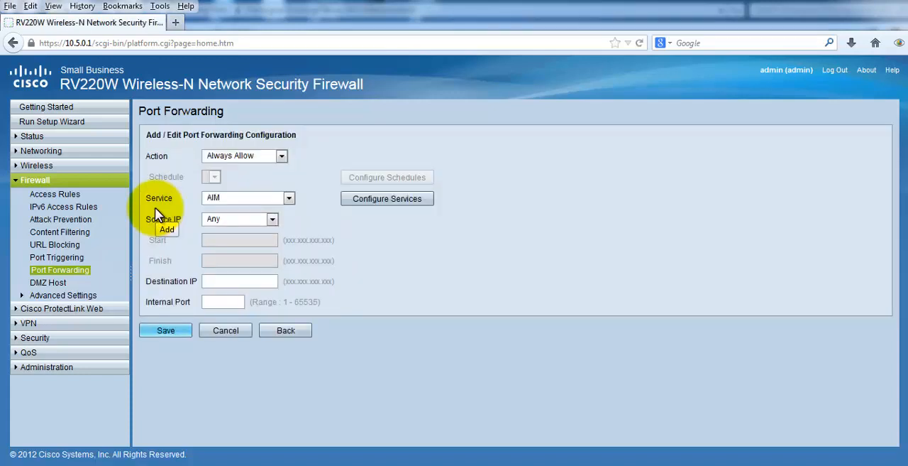
mouse_move(148, 154)
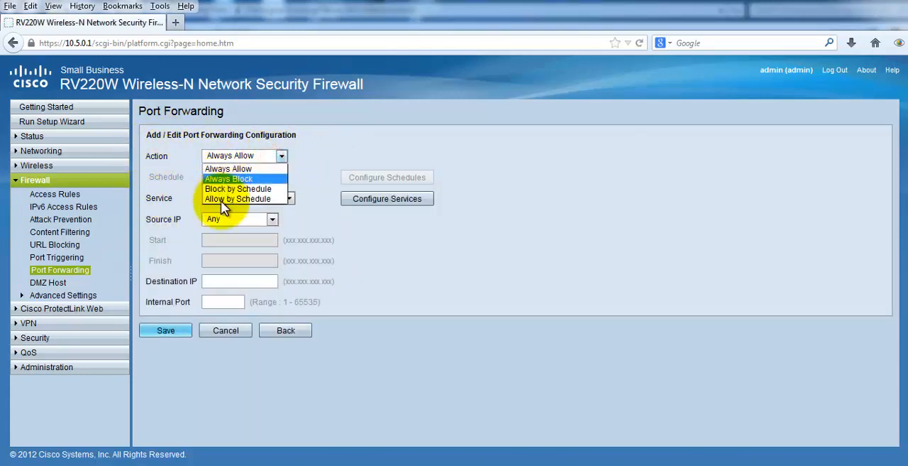
mouse_move(259, 206)
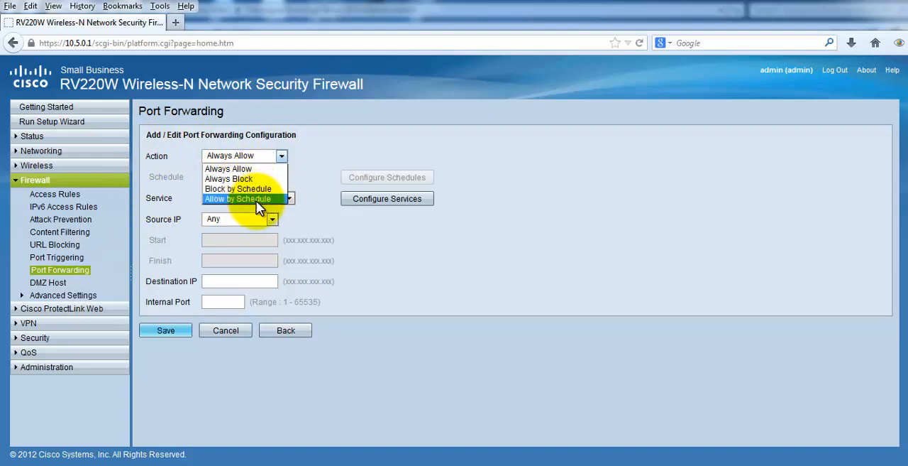
click(228, 168)
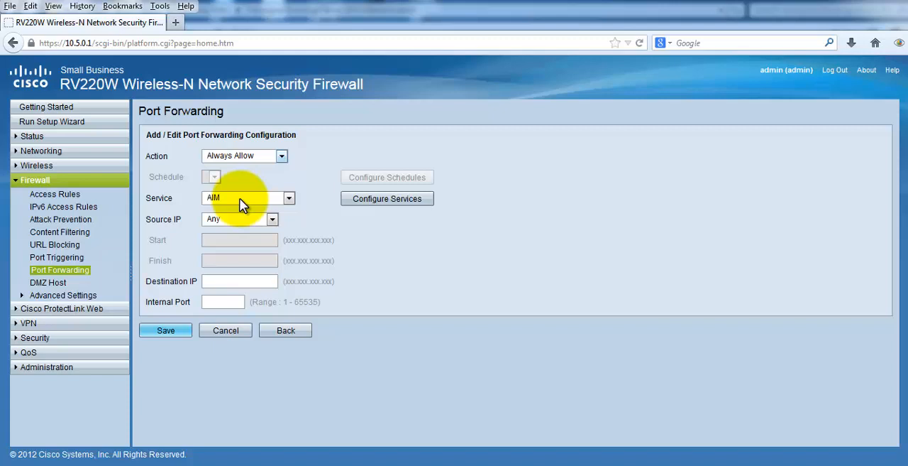
click(289, 199)
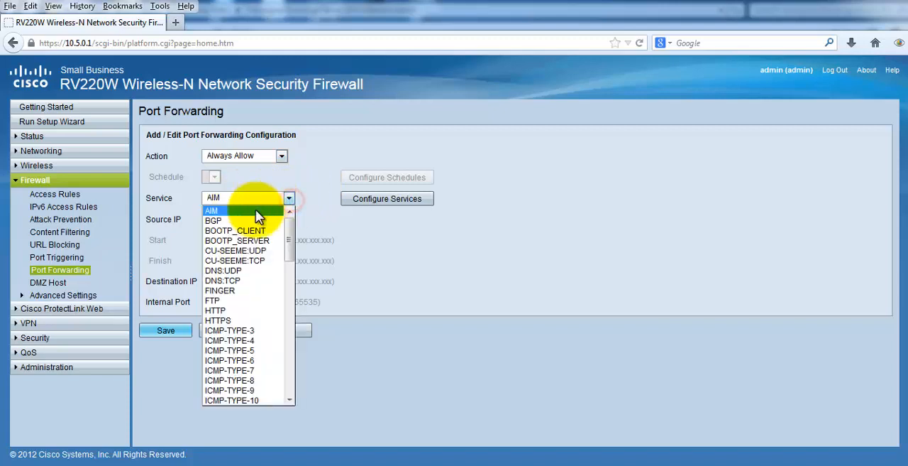
scroll(down, 3)
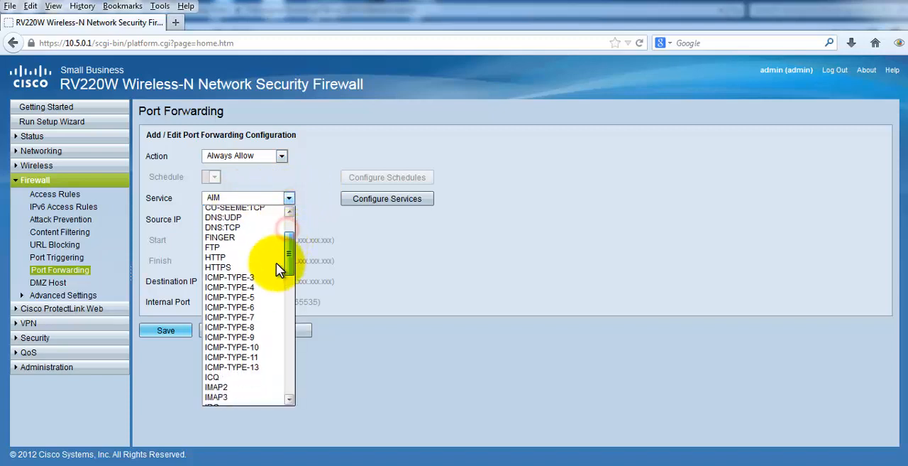
scroll(down, 3)
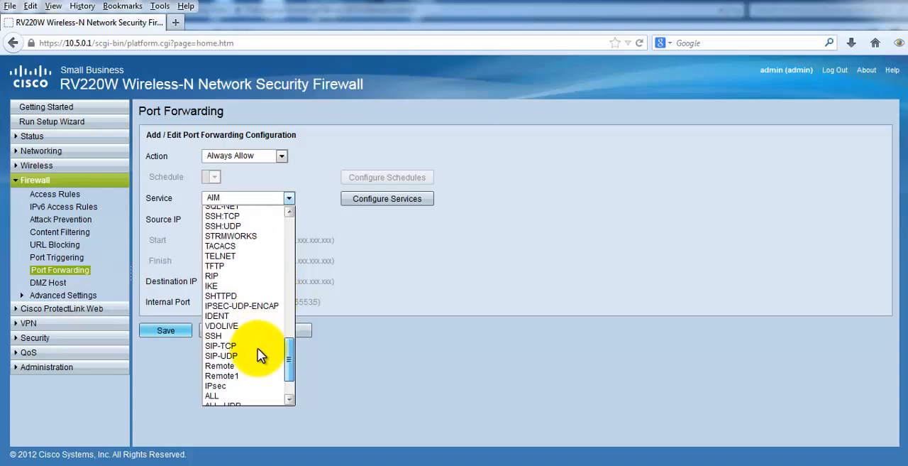
scroll(down, 3)
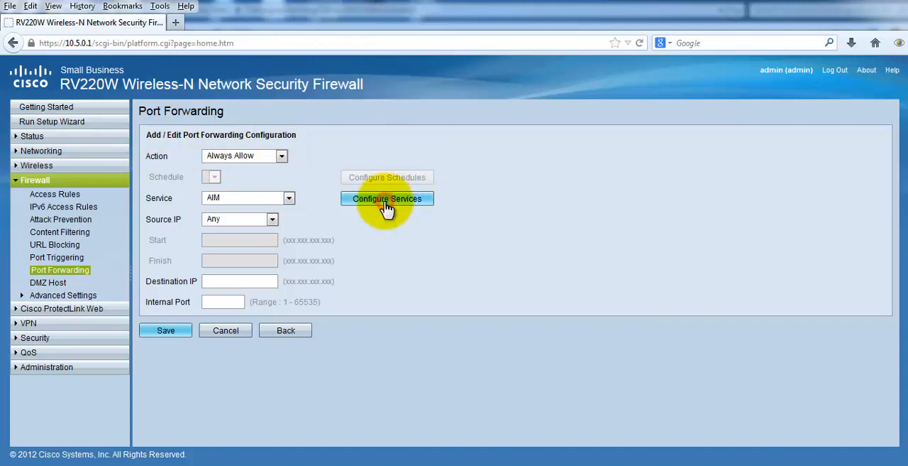
Step: Add a custom service named 'Test' with protocol type TCP
click(386, 199)
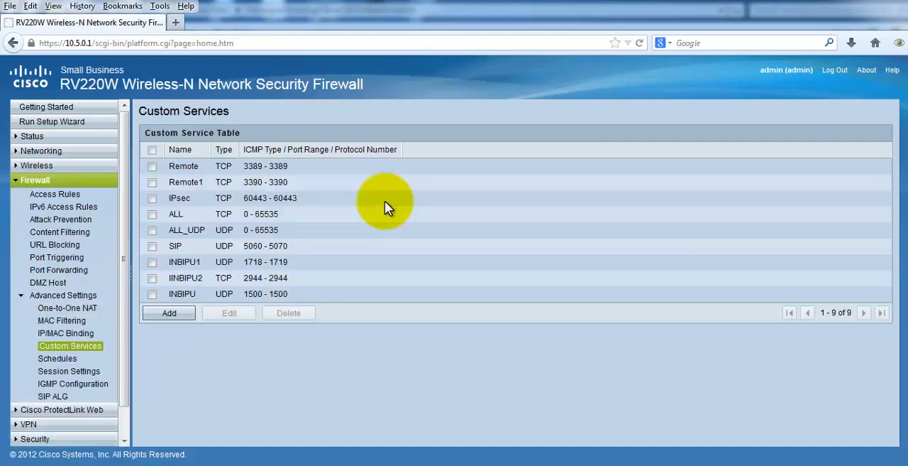
click(167, 312)
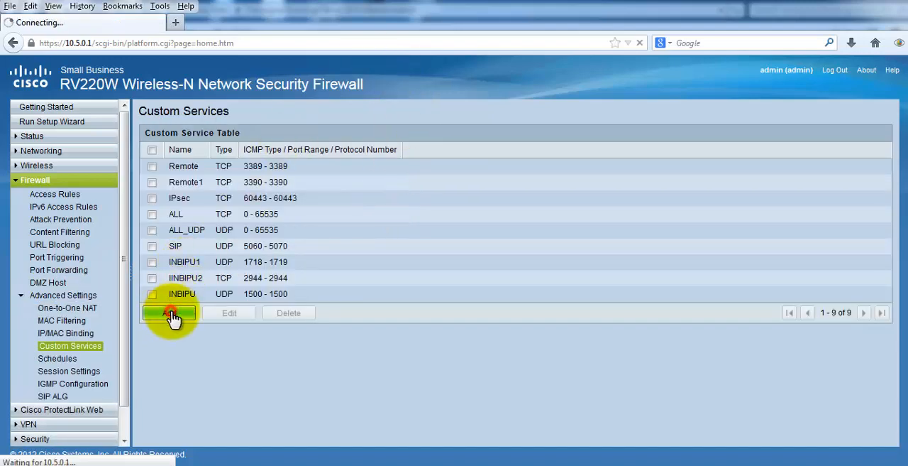
click(167, 313)
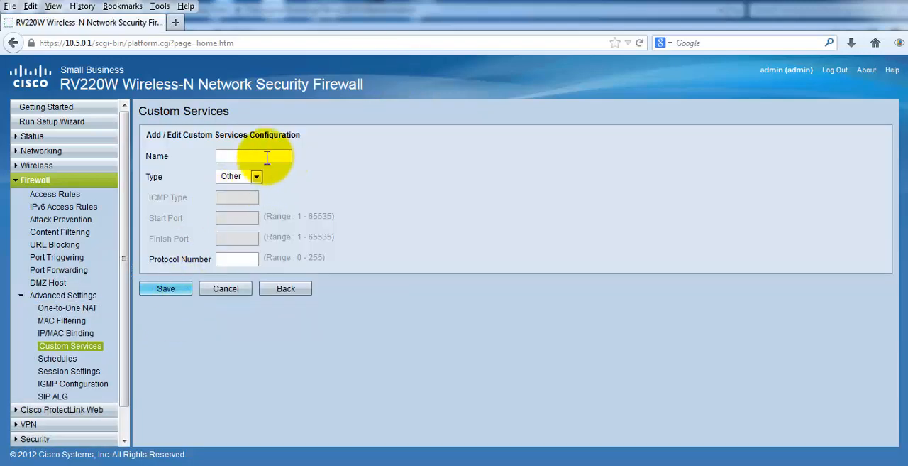
text(T)
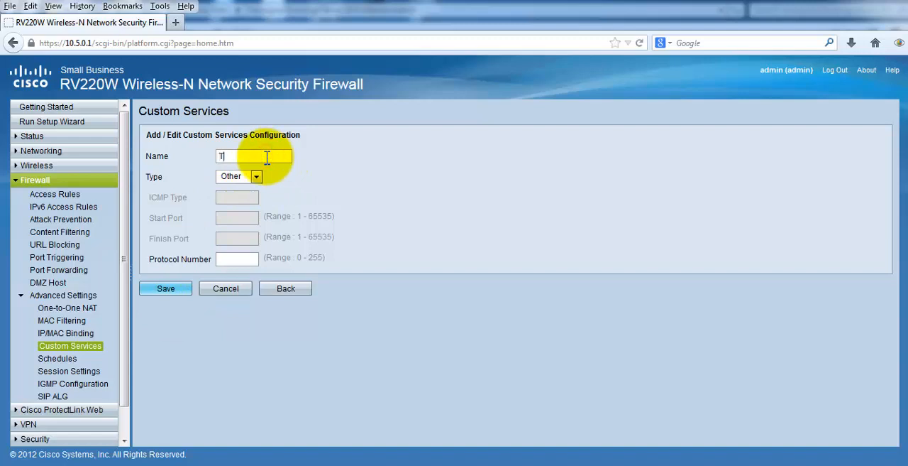
text(est)
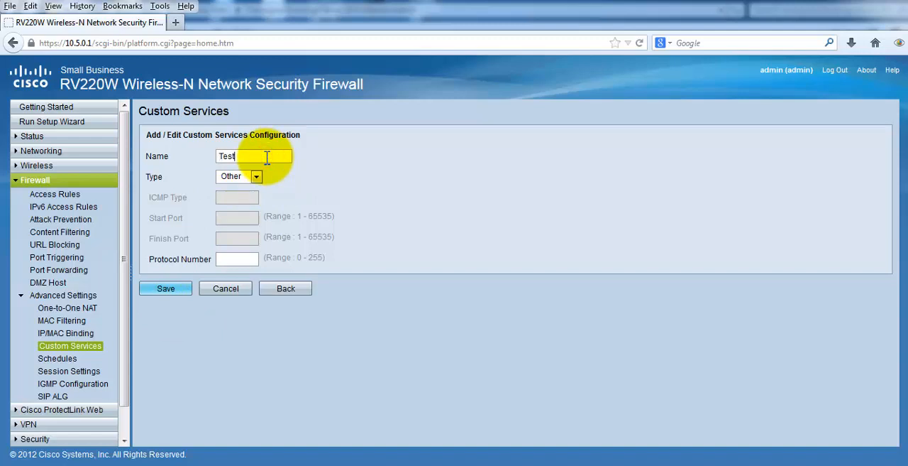
click(256, 176)
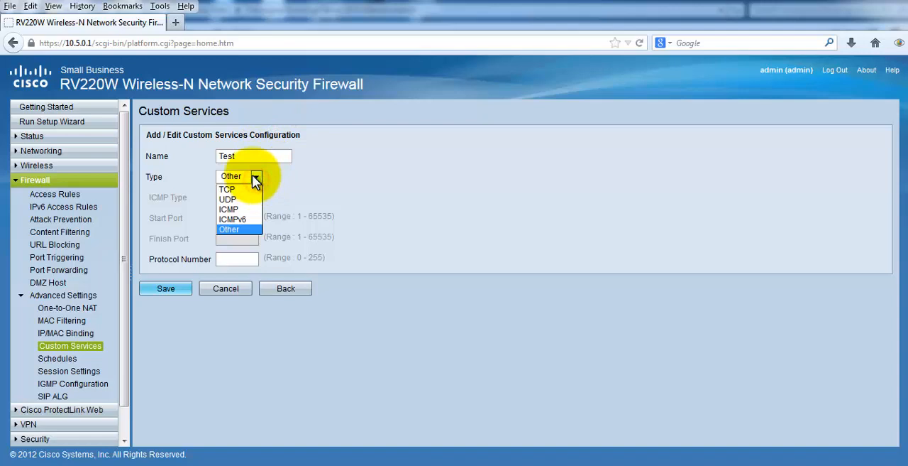
mouse_move(236, 199)
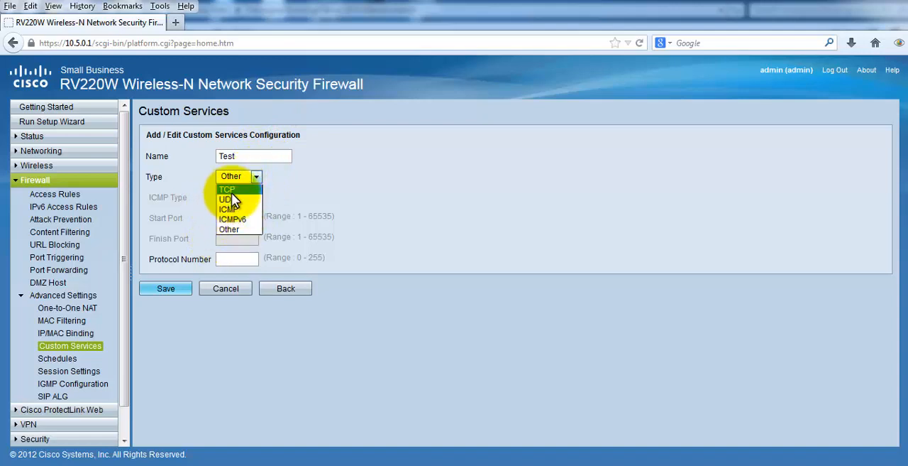
mouse_move(238, 229)
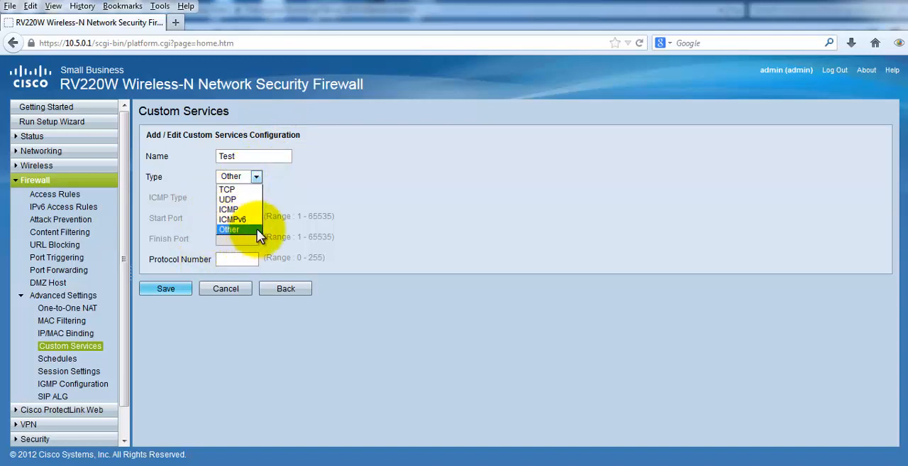
click(227, 189)
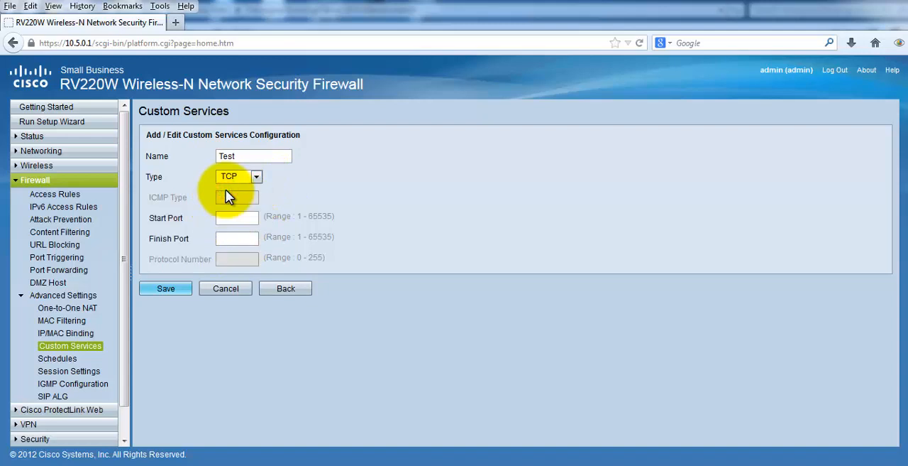
Step: Give the Test service port range 888-888 and save it to the custom service table
click(237, 217)
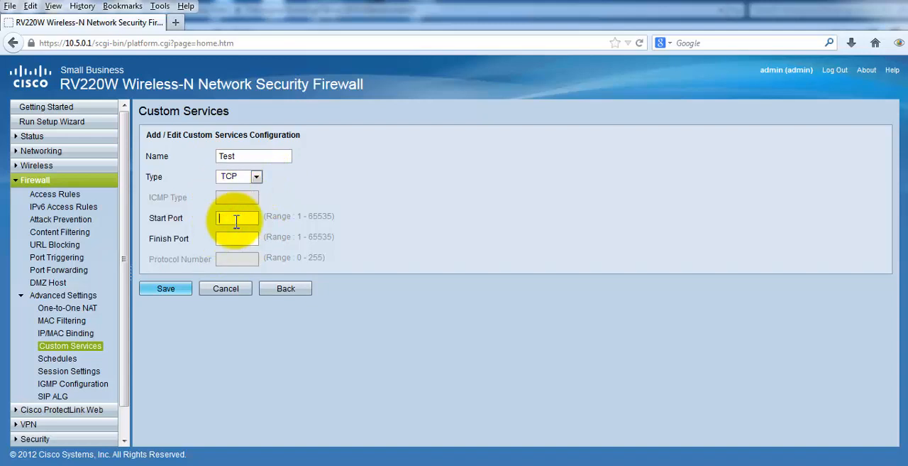
text(88)
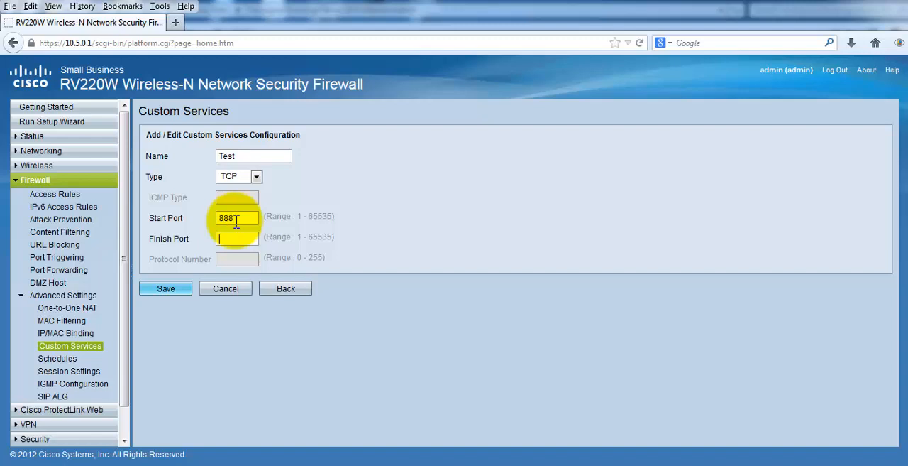
text(888)
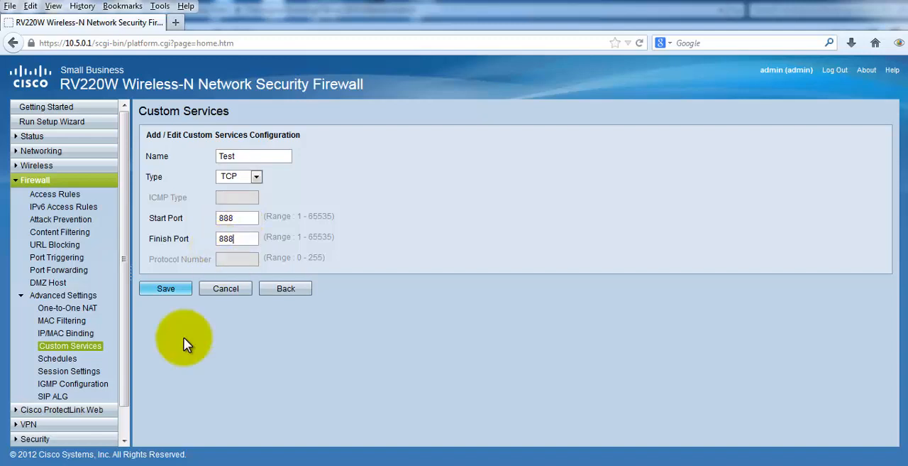
click(165, 288)
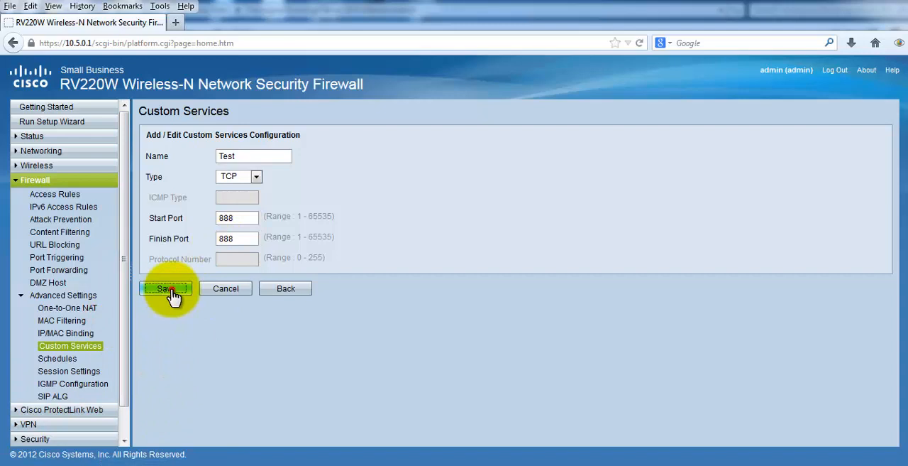
click(165, 289)
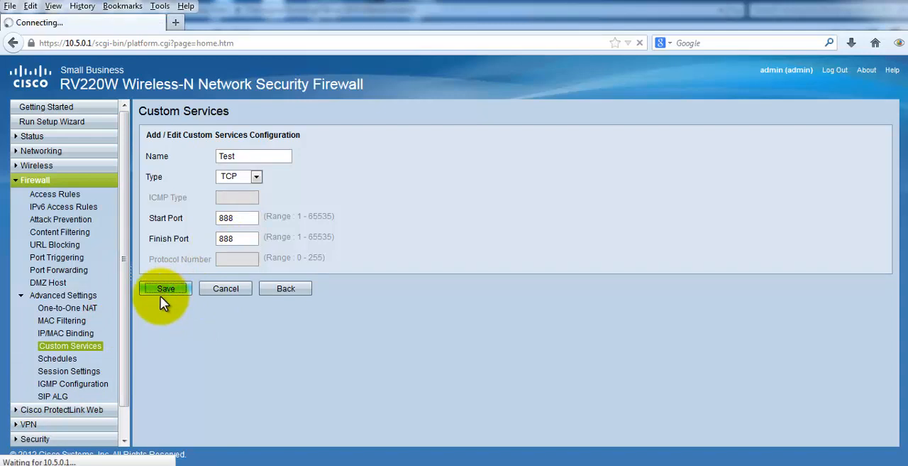
click(165, 289)
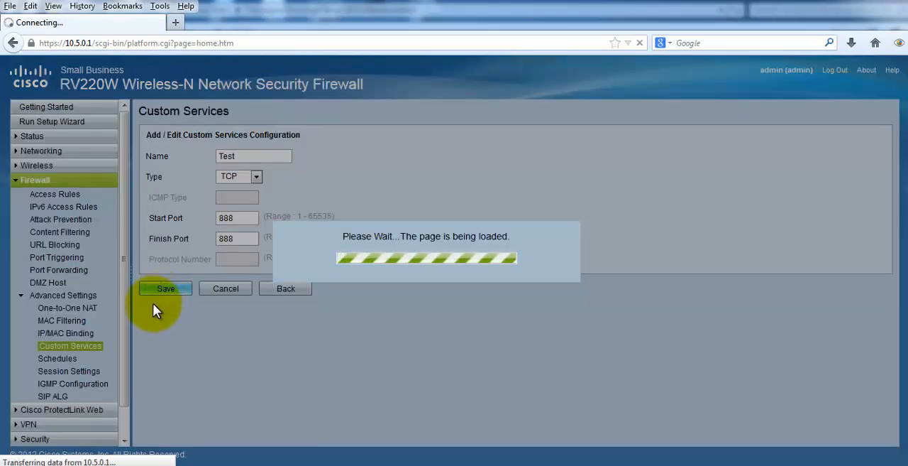
click(164, 288)
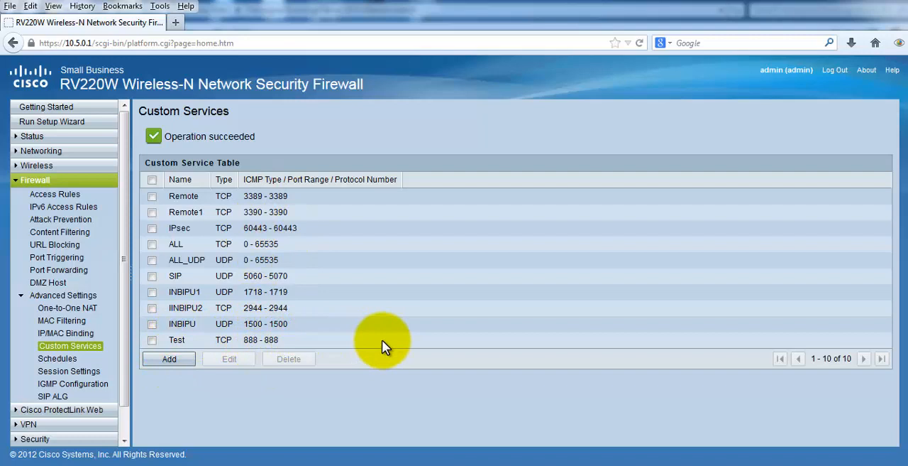
mouse_move(6, 326)
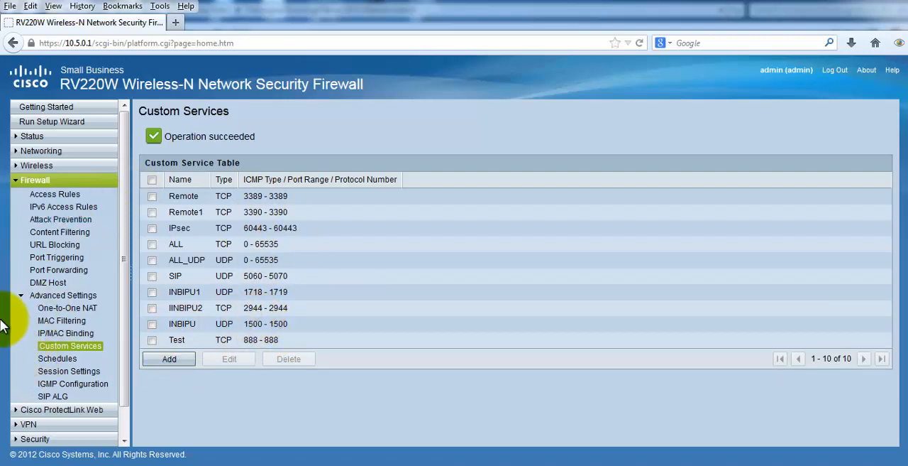
Step: Start a new port forwarding rule using the Test service, leaving the source IP as Any
click(57, 270)
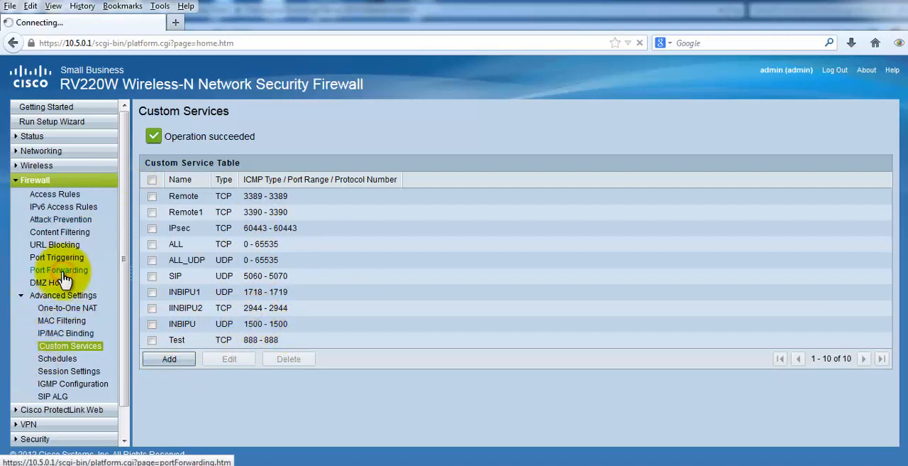
click(57, 270)
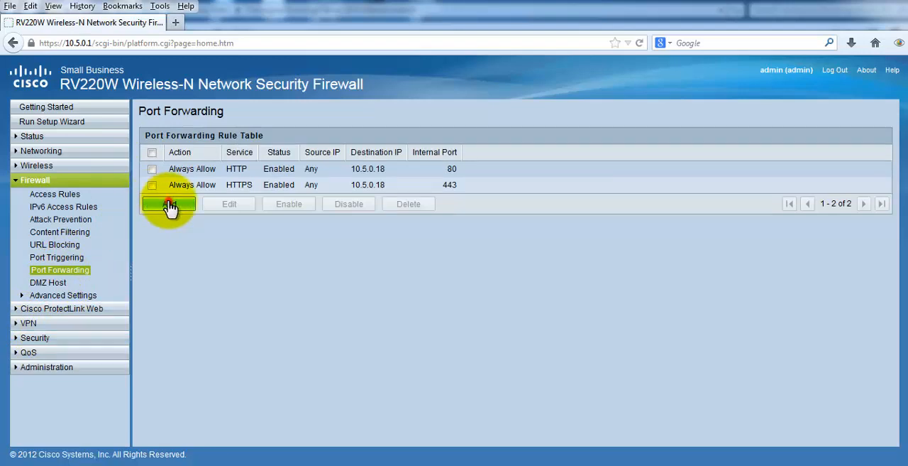
click(168, 204)
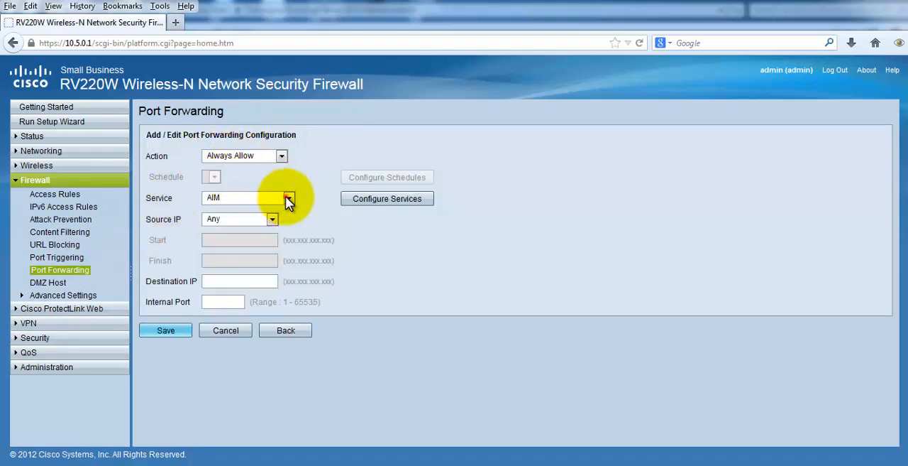
click(286, 197)
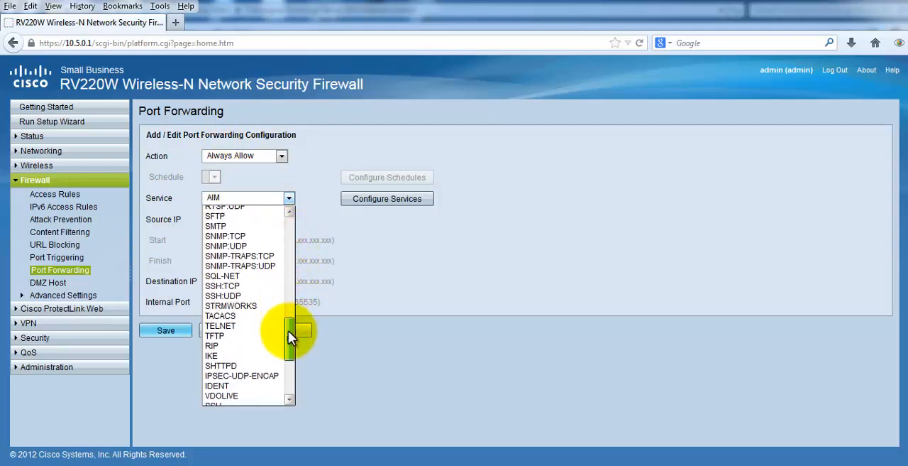
scroll(down, 3)
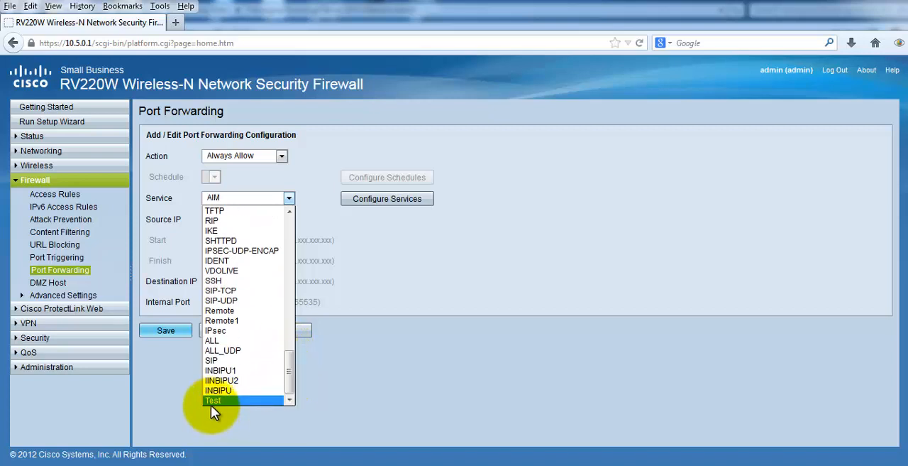
click(213, 401)
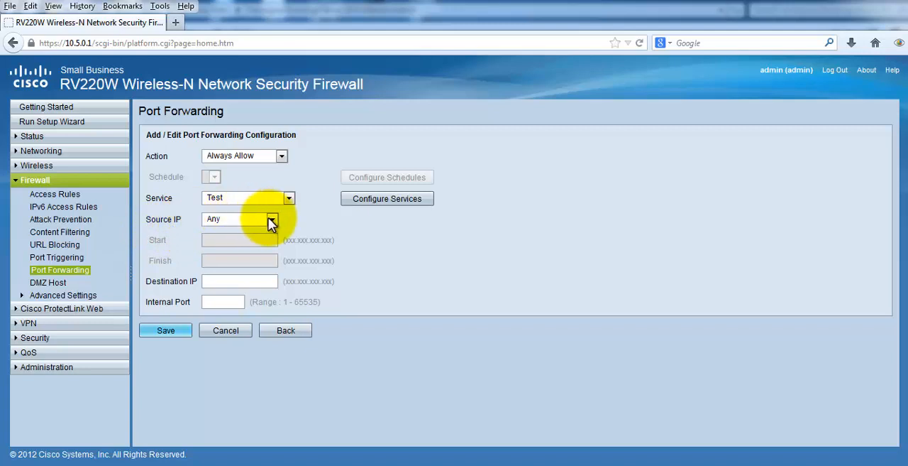
click(271, 219)
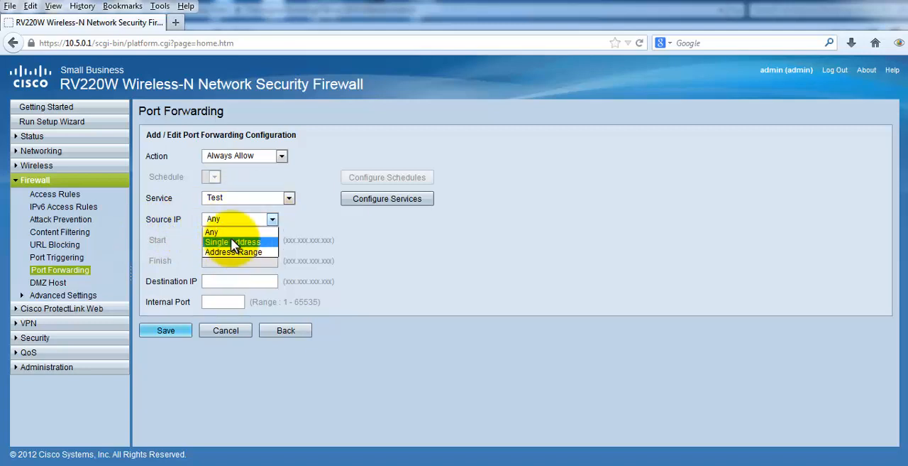
mouse_move(232, 253)
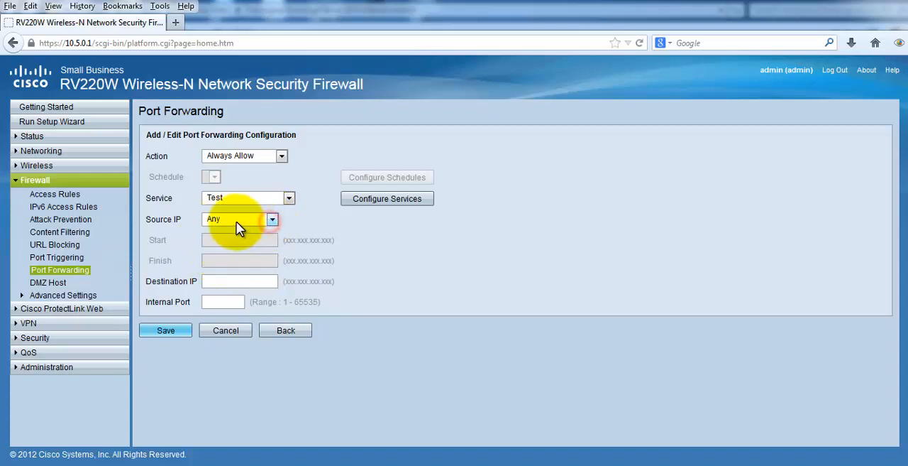
mouse_move(29, 369)
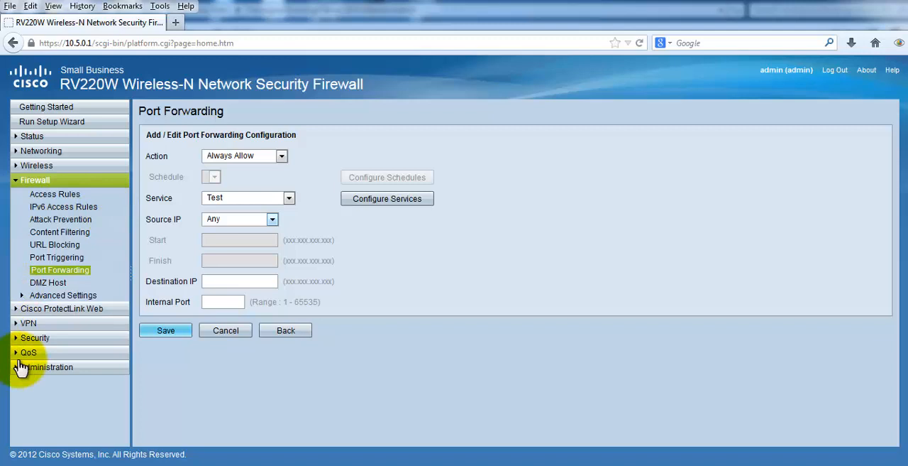
Step: Run ipconfig in a Command Prompt to read the local IPv4 address 10.5.0.17, then return to the router form
click(219, 281)
text(i)
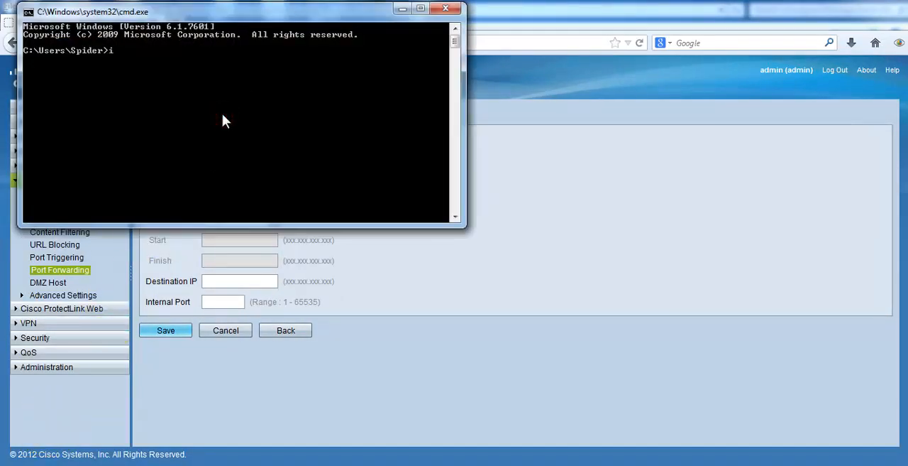
text(pconfi)
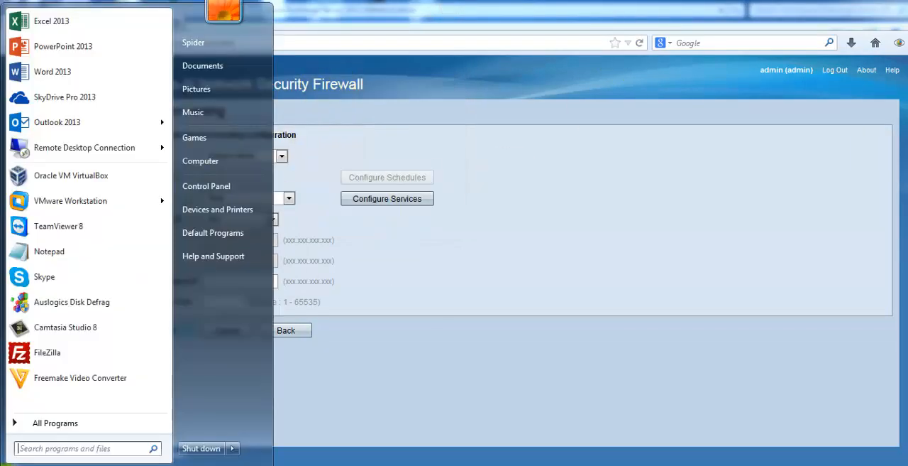
text(c)
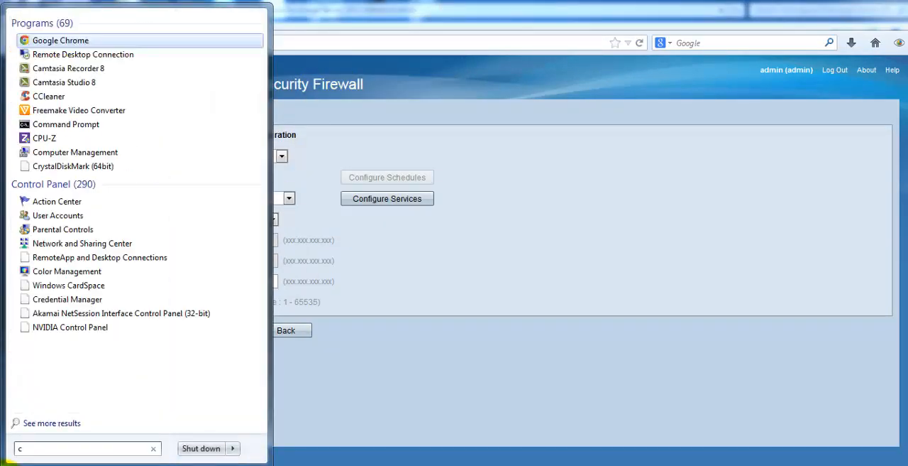
text(md)
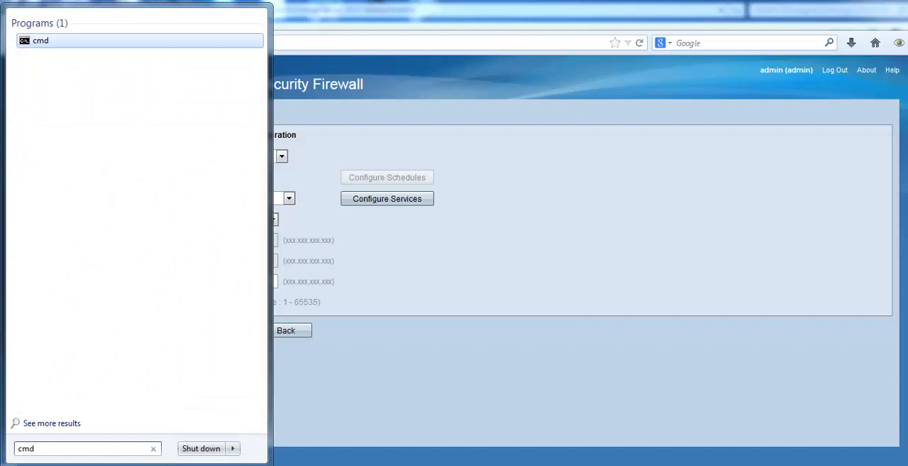
right_click(43, 40)
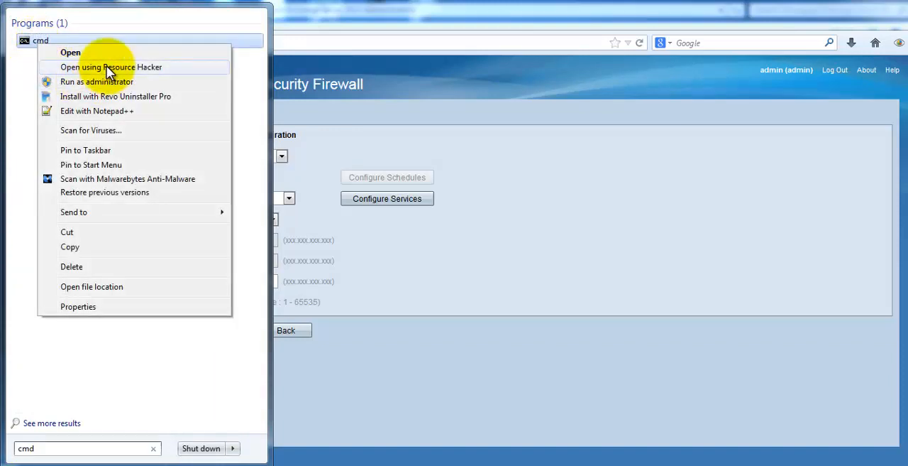
click(97, 67)
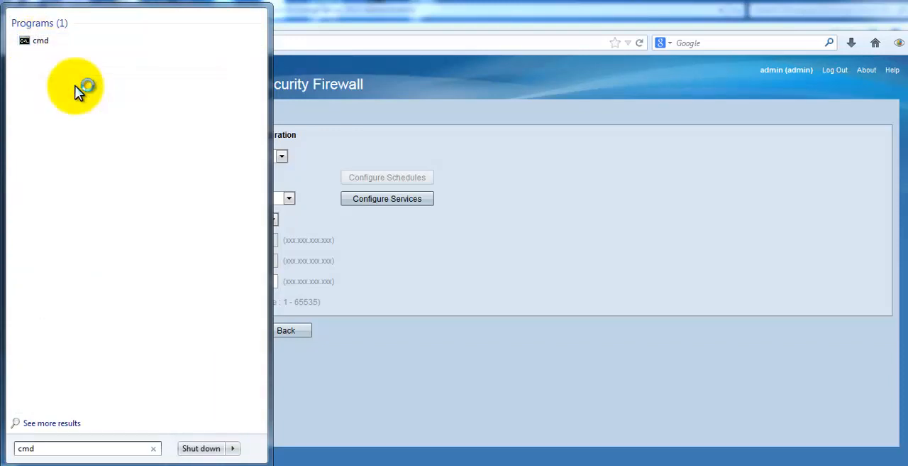
click(37, 41)
text(ipconfig)
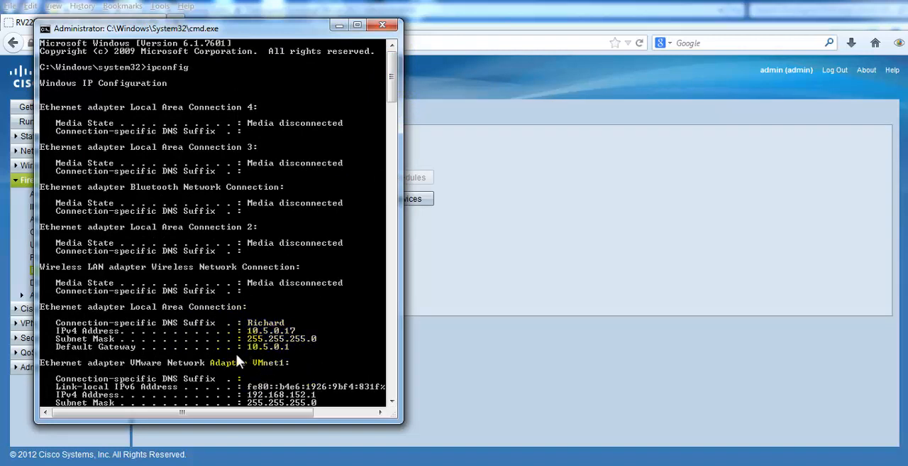
click(378, 26)
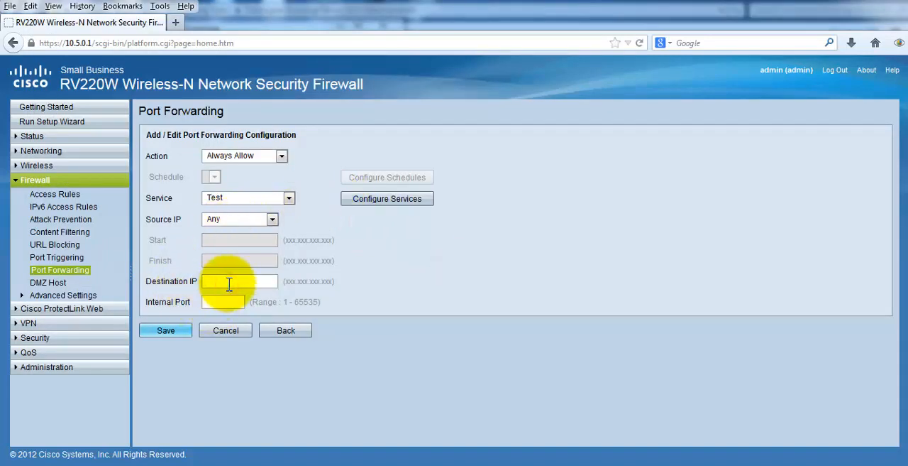
Step: Fill in destination IP 10.5.0.17 and internal port 888 for the Test rule
text(10.5.0.17)
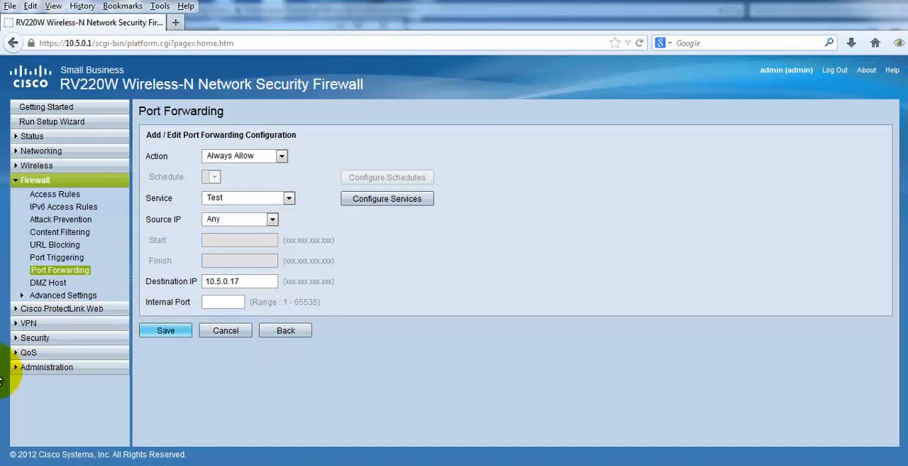
double_click(239, 281)
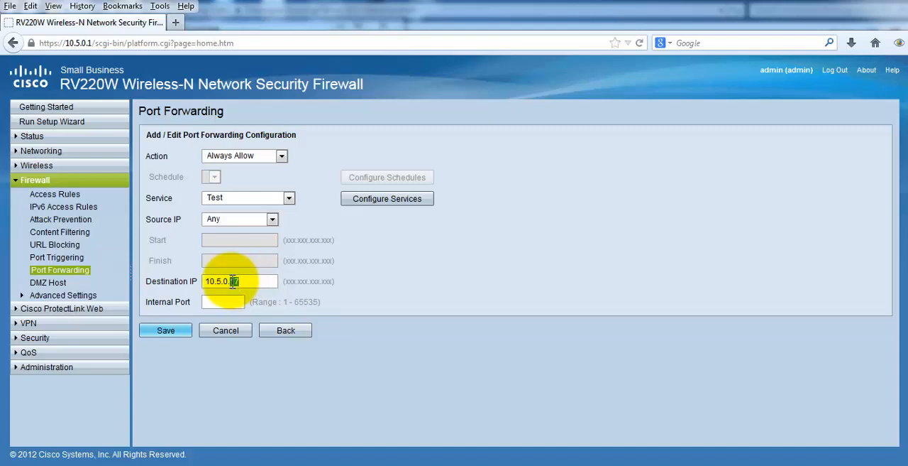
mouse_move(261, 265)
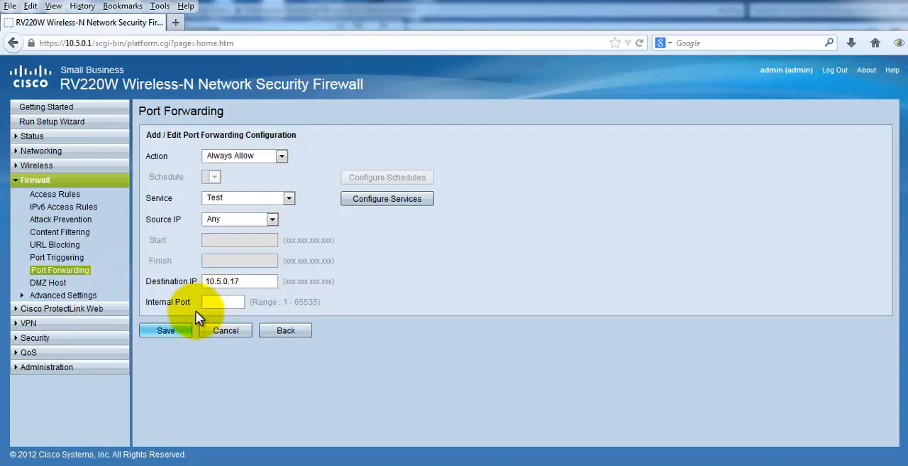
text(888)
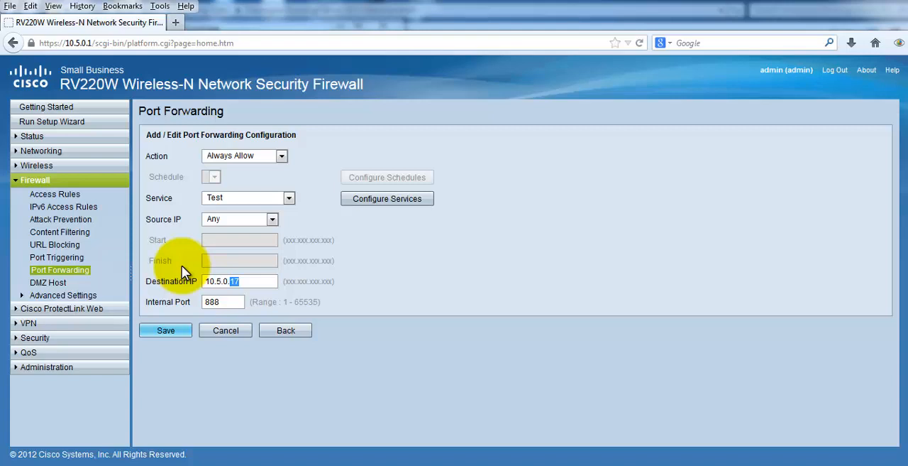
mouse_move(426, 283)
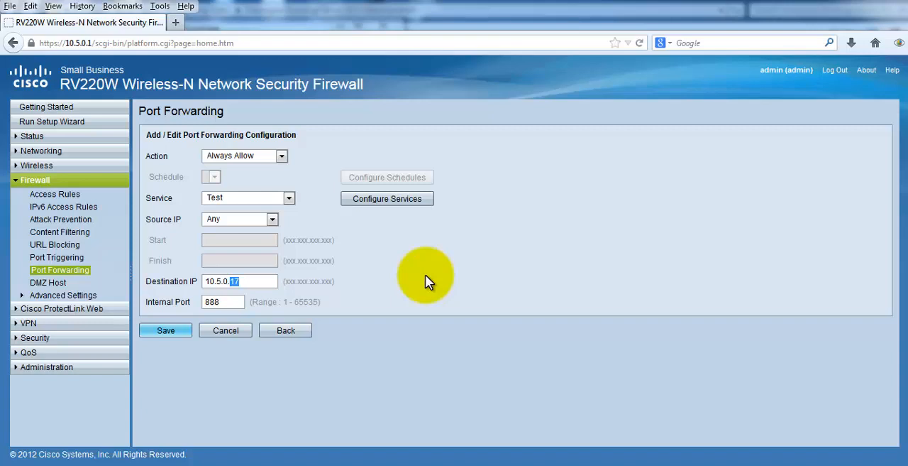
mouse_move(413, 272)
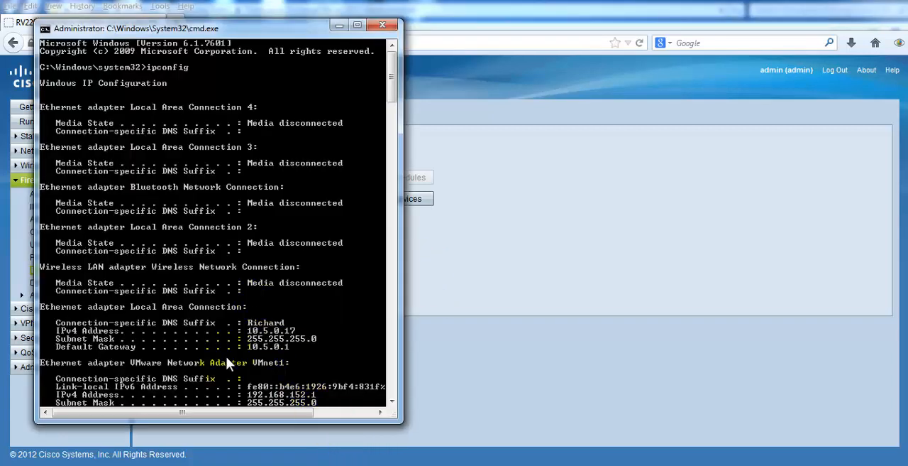
mouse_move(414, 219)
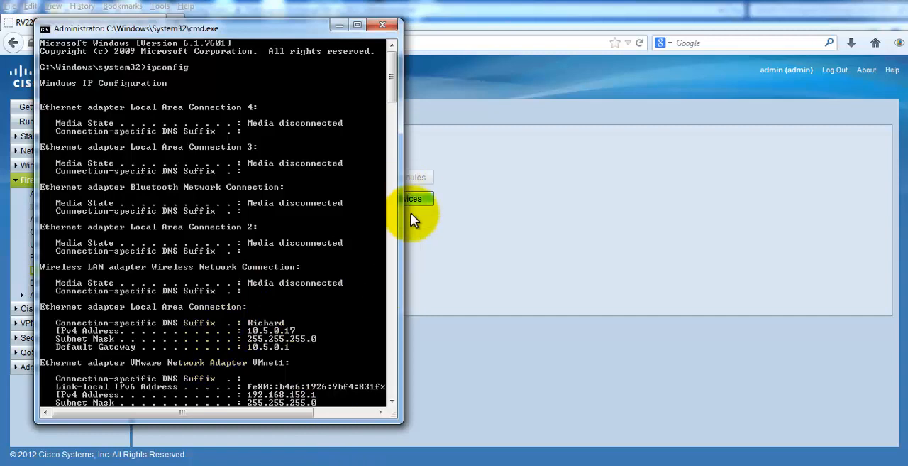
mouse_move(311, 360)
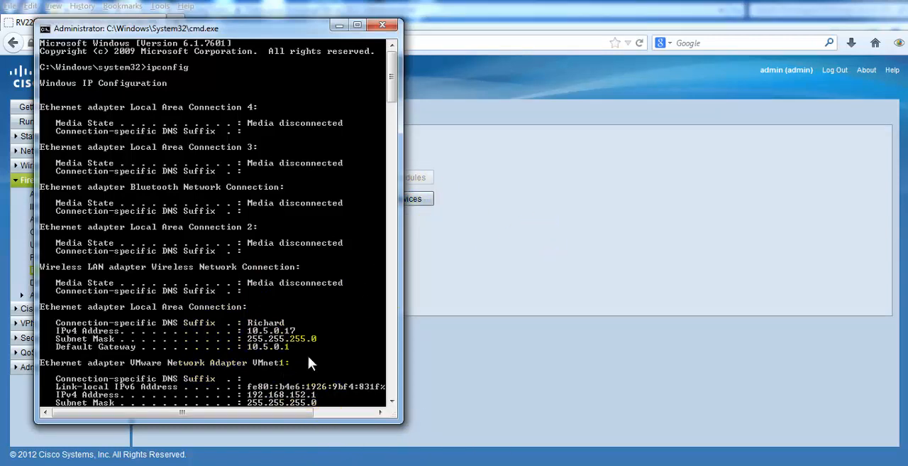
mouse_move(419, 291)
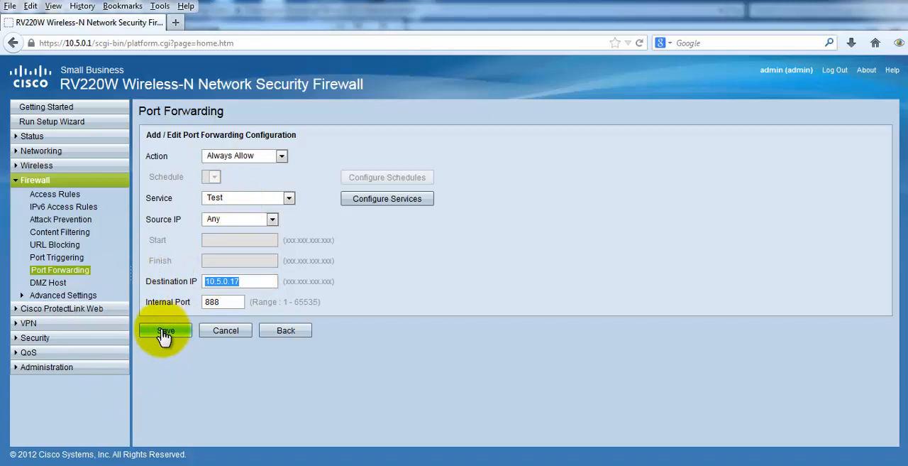
Step: Save the rule so the table lists Test forwarding port 888 to 10.5.0.17, and select its row
click(165, 329)
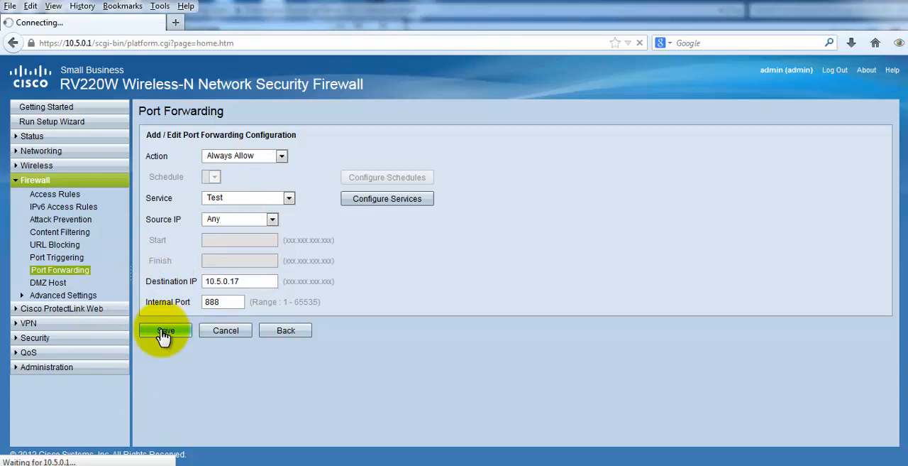
click(165, 329)
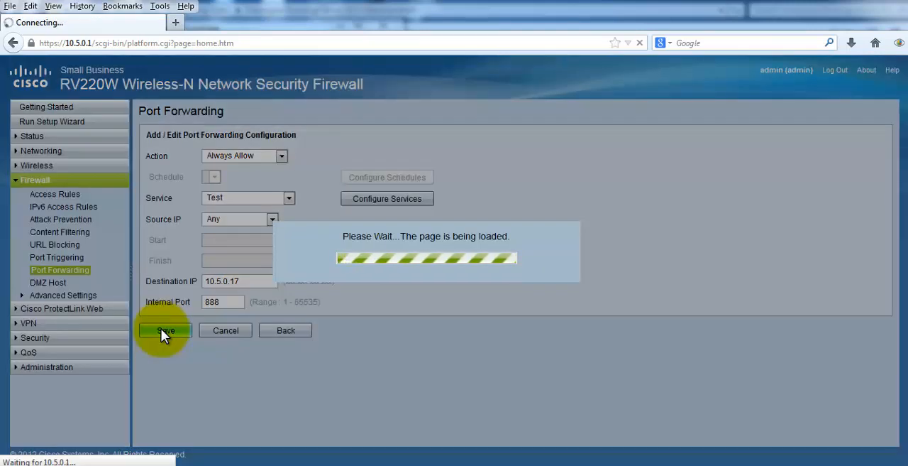
click(165, 329)
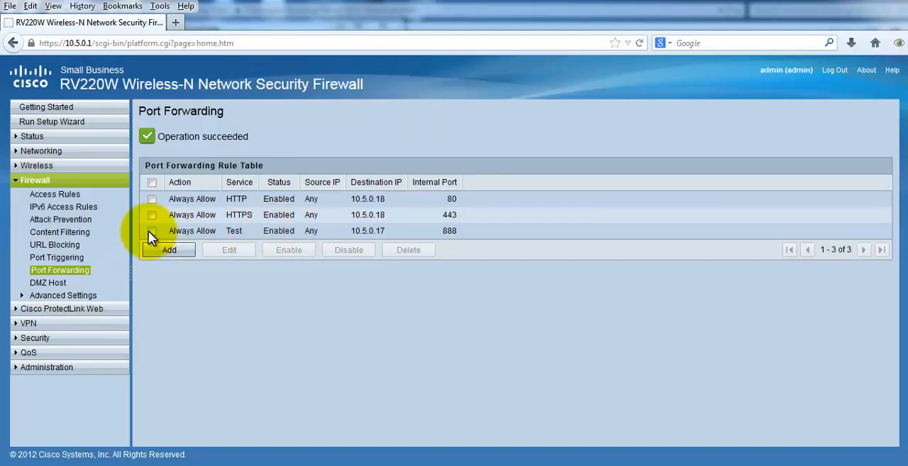
click(152, 230)
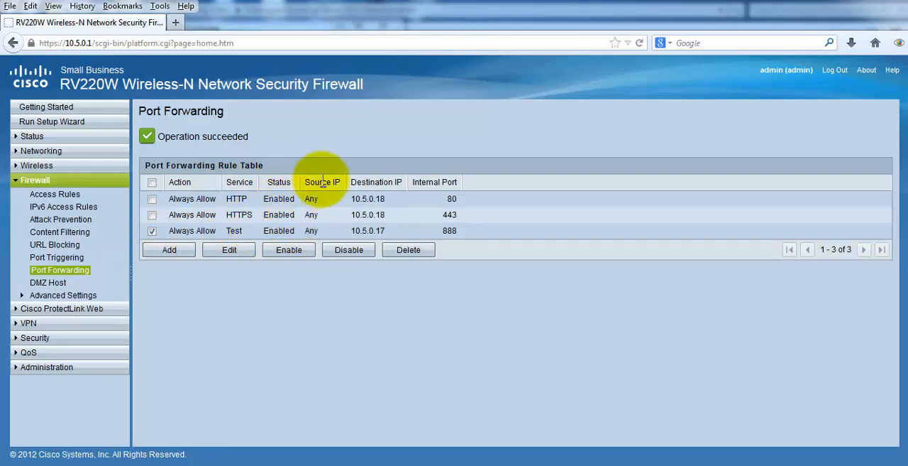
mouse_move(361, 198)
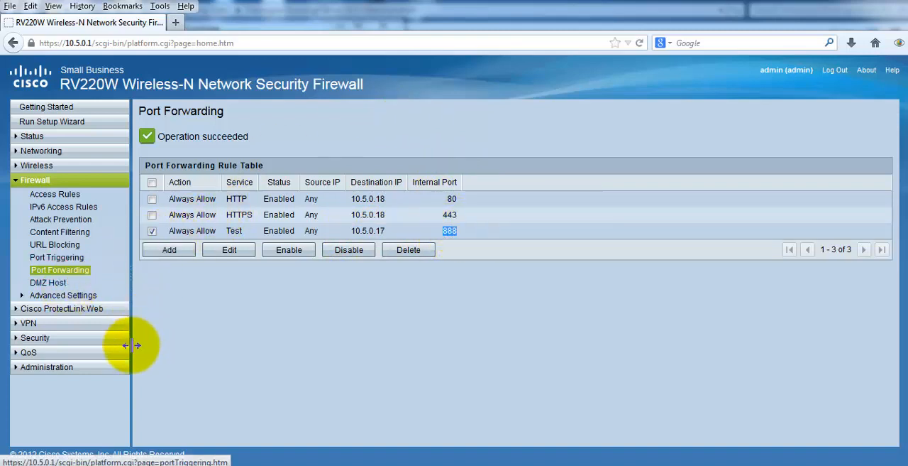
mouse_move(517, 291)
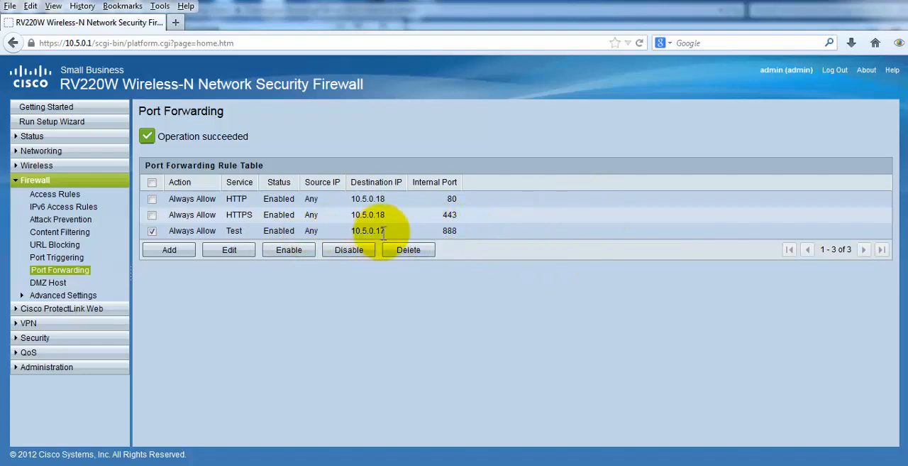
double_click(367, 230)
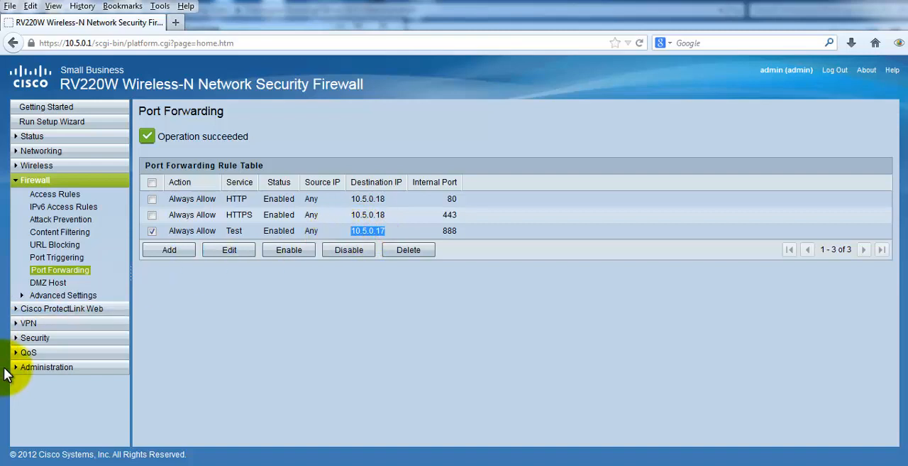
mouse_move(142, 303)
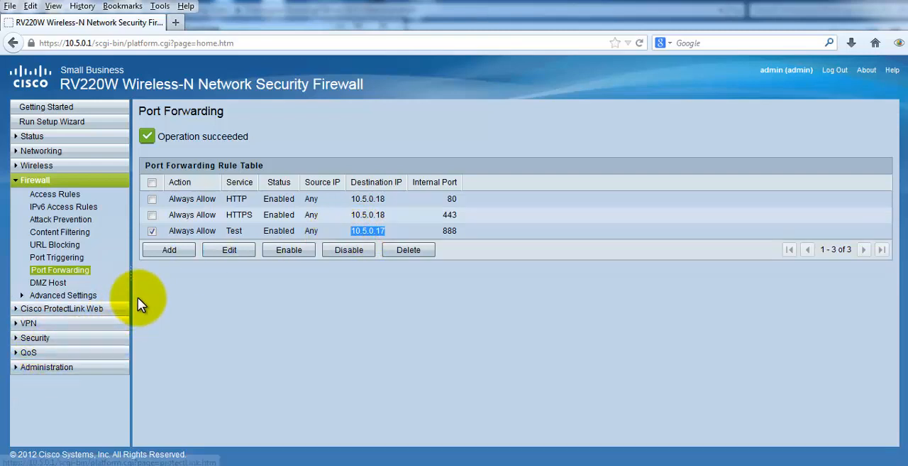
mouse_move(747, 199)
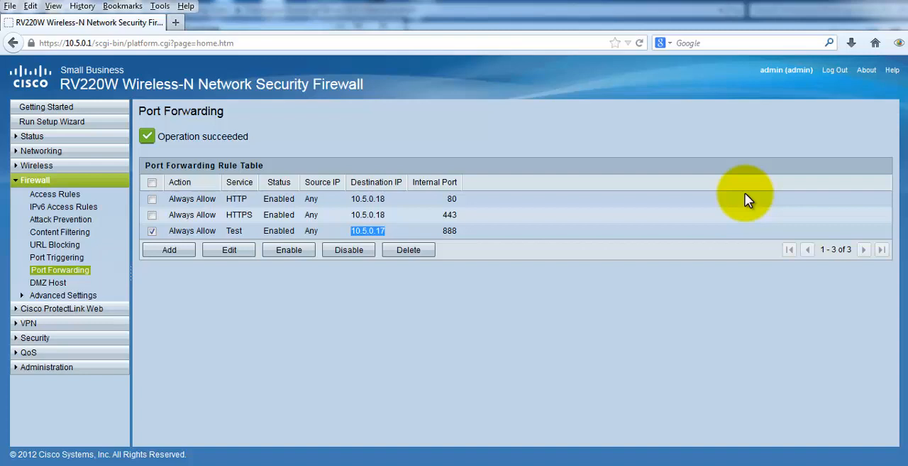
mouse_move(698, 126)
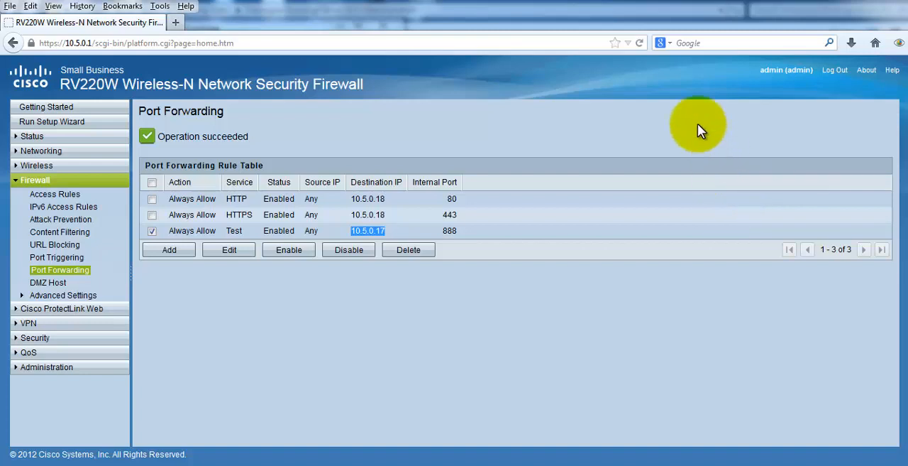